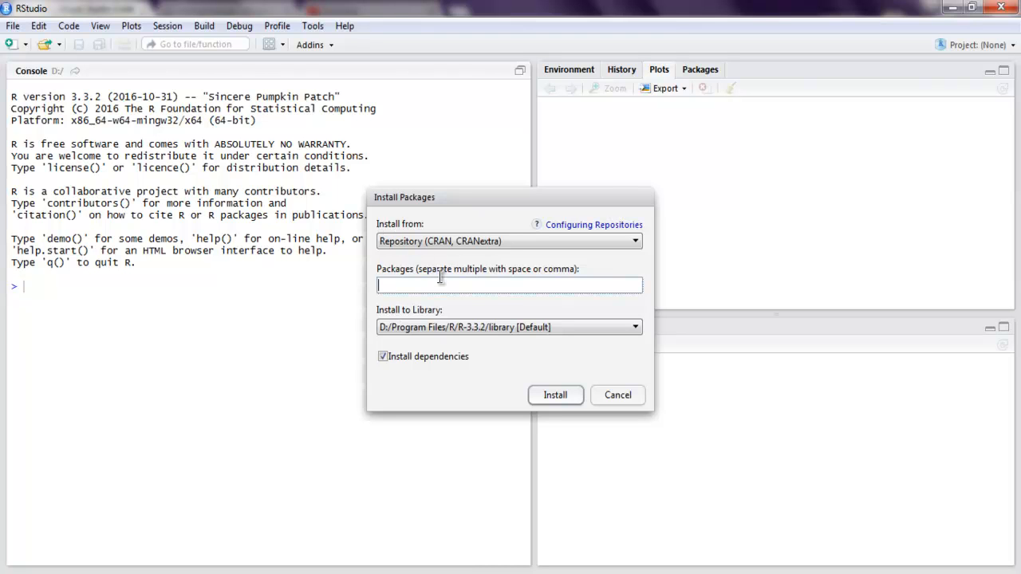
Enter XML as the package name, then cancel the Install Packages dialog without installing
{"action": "type", "text": "XML"}
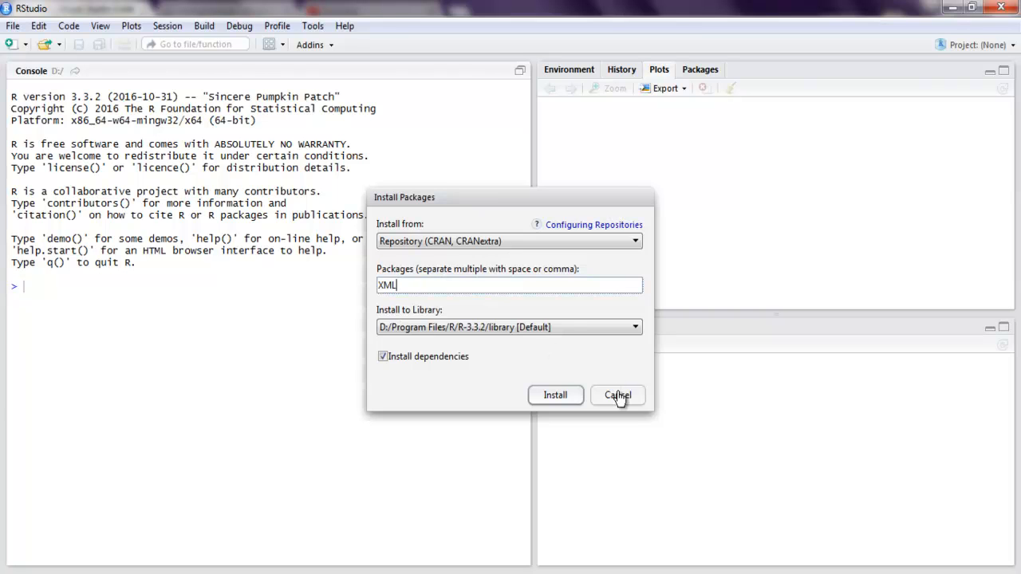
{"action": "left_click", "coordinate": [619, 395]}
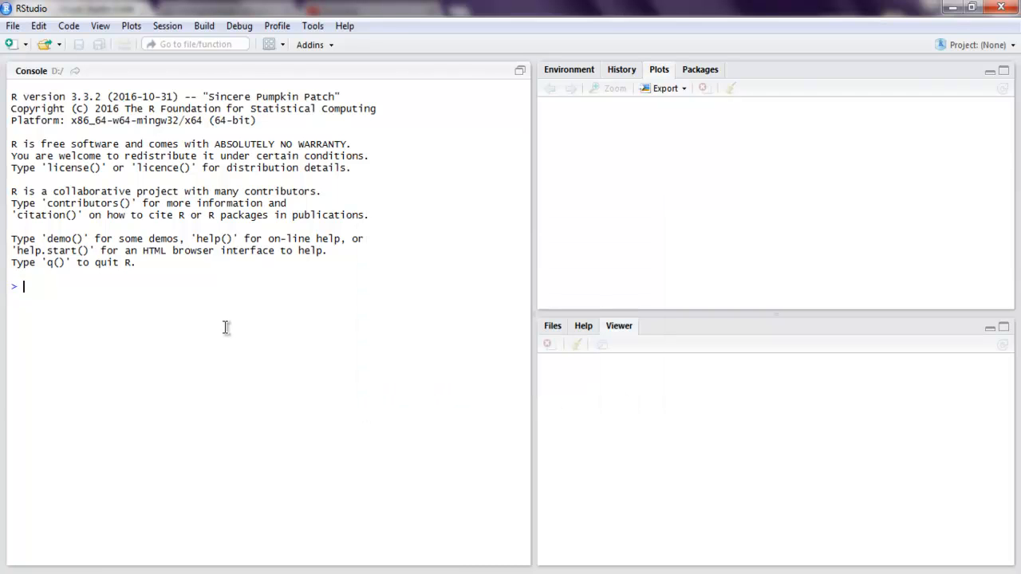
Start a new blank R script beginning with library("XML")
{"action": "left_click", "coordinate": [12, 44]}
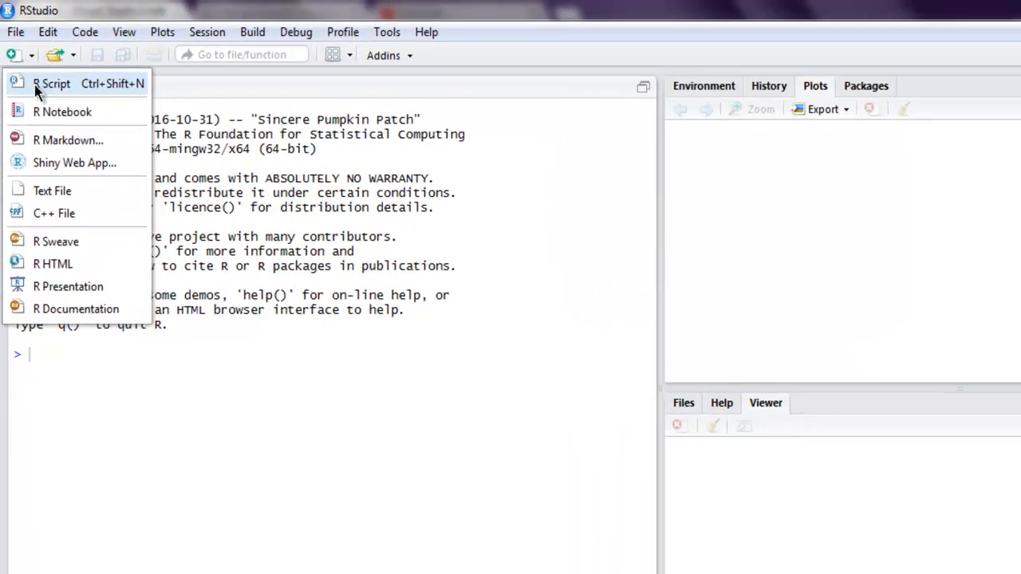
{"action": "left_click", "coordinate": [51, 83]}
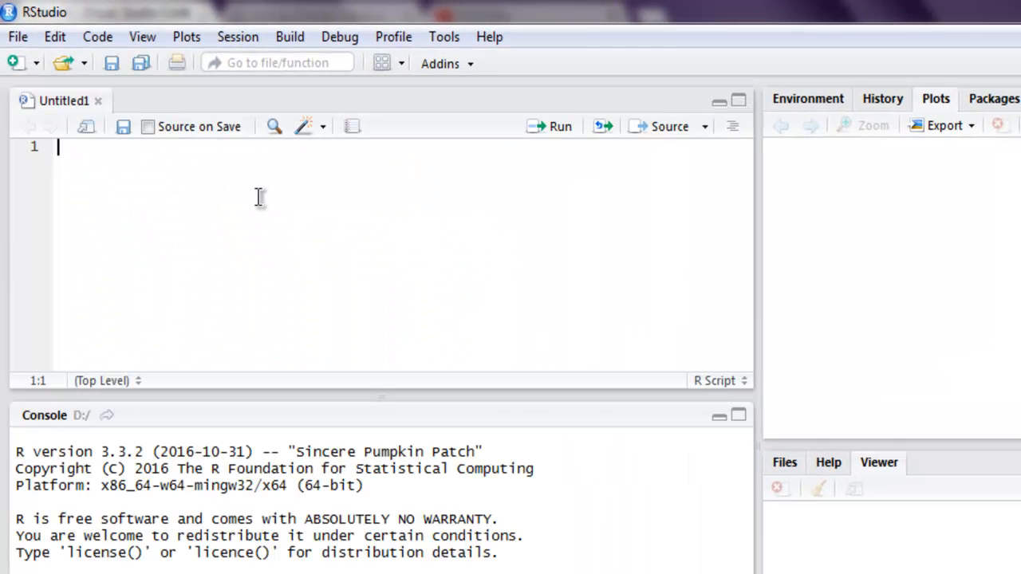
{"action": "type", "text": "library("}
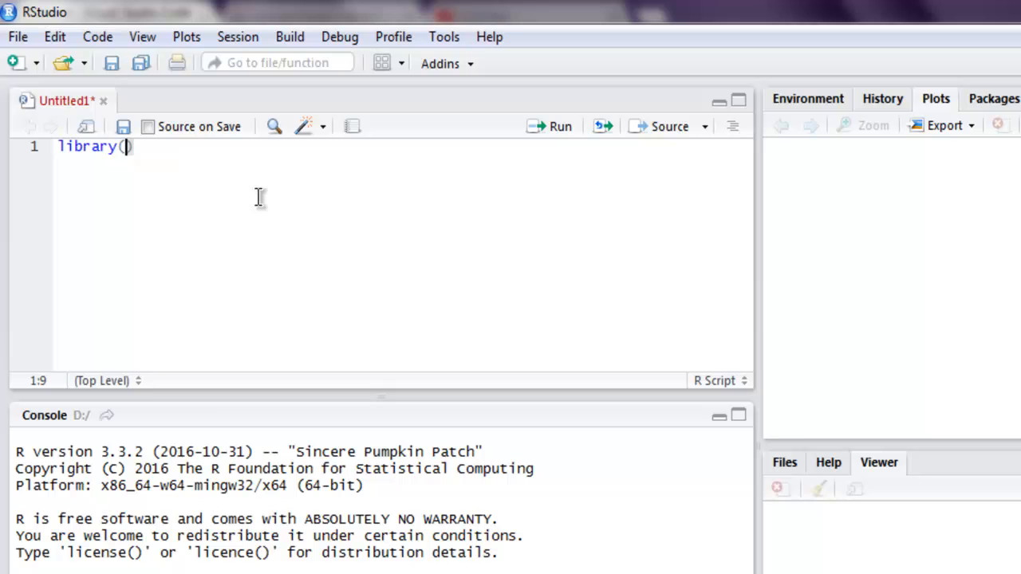
{"action": "type", "text": "\"XML\""}
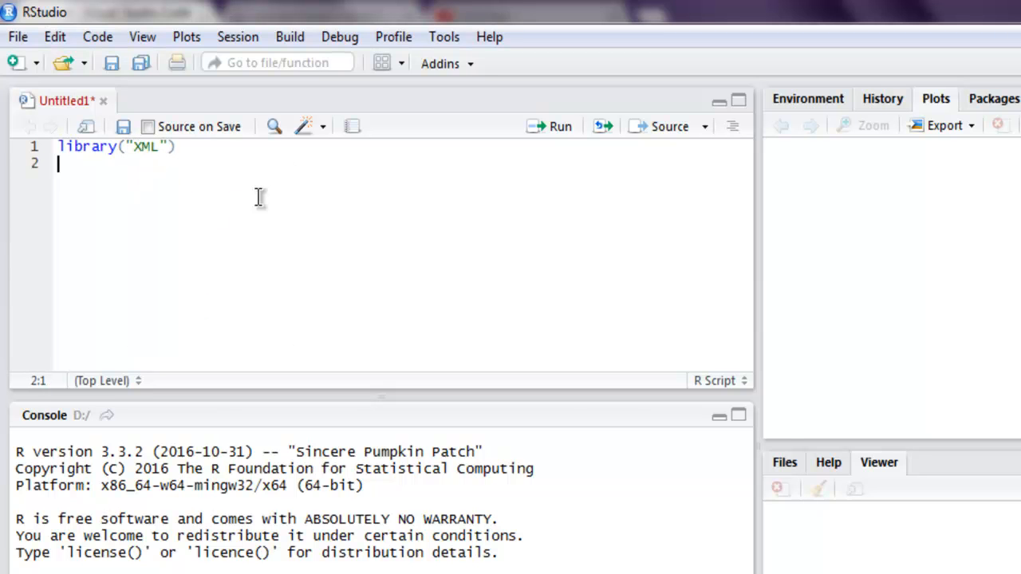
Add library("methods") and setwd("D:/") lines to the script
{"action": "type", "text": "library"}
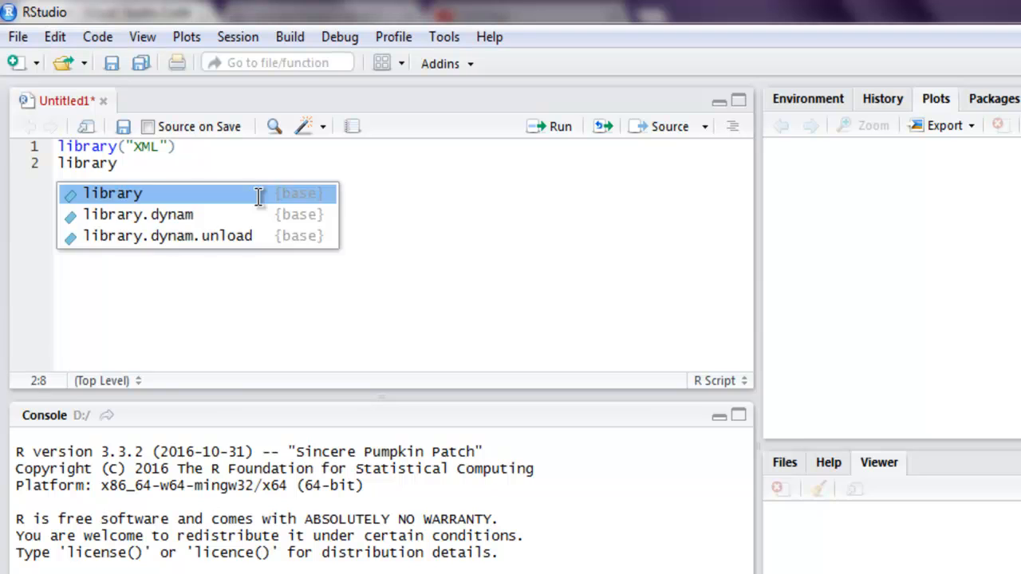
{"action": "type", "text": "(\"m\")"}
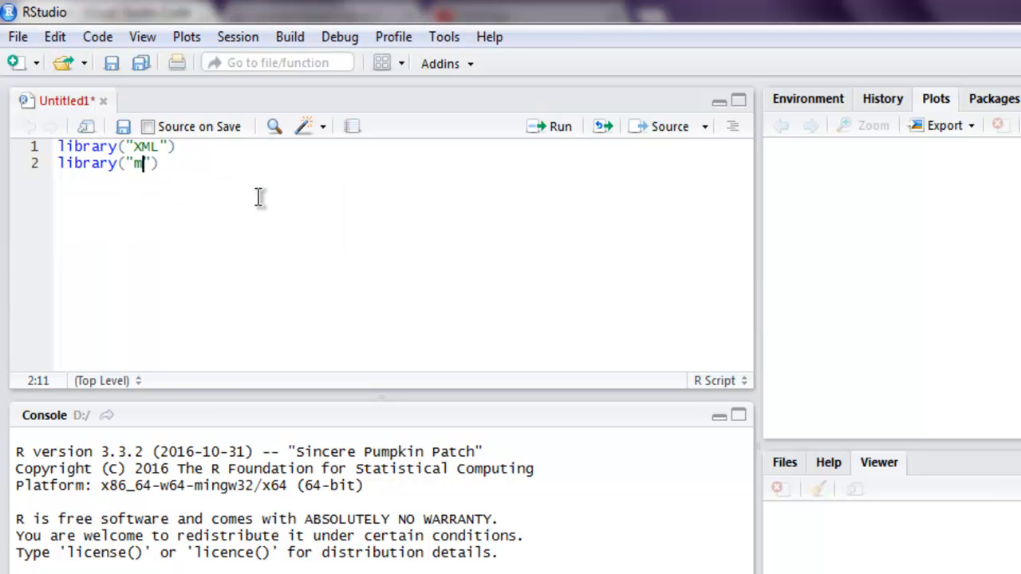
{"action": "type", "text": "ethods"}
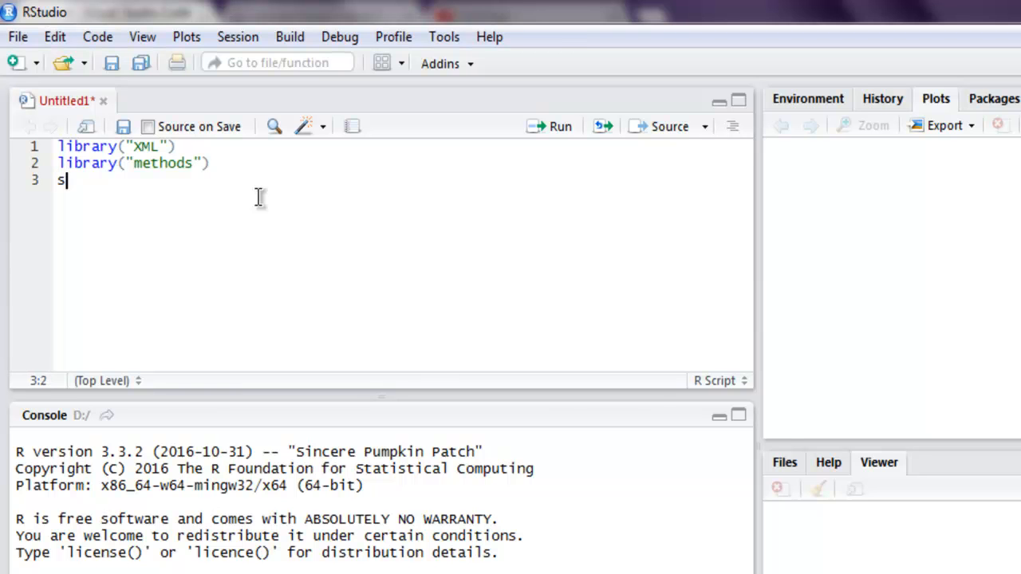
{"action": "type", "text": "etwd()"}
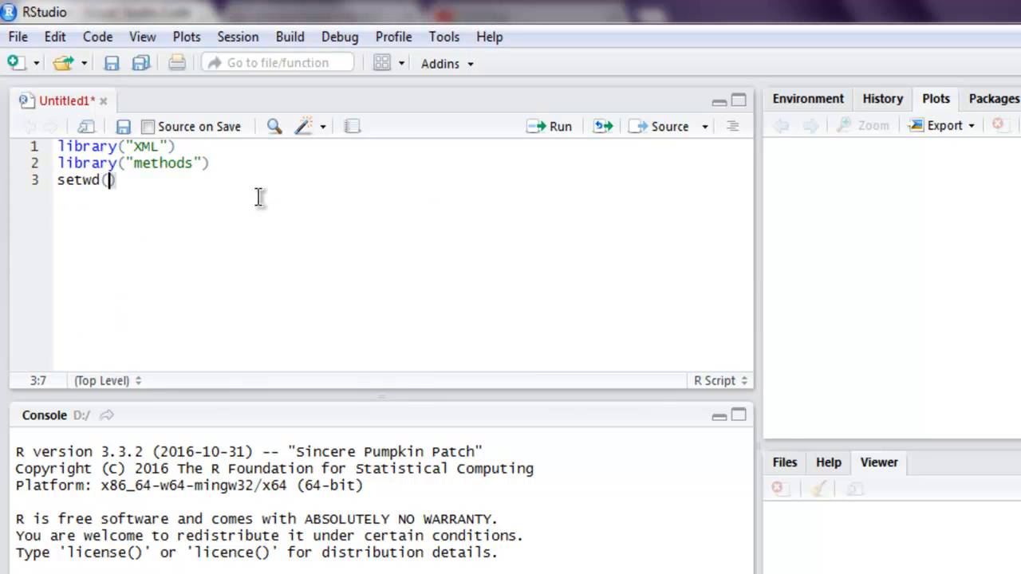
{"action": "type", "text": "\"D:/"}
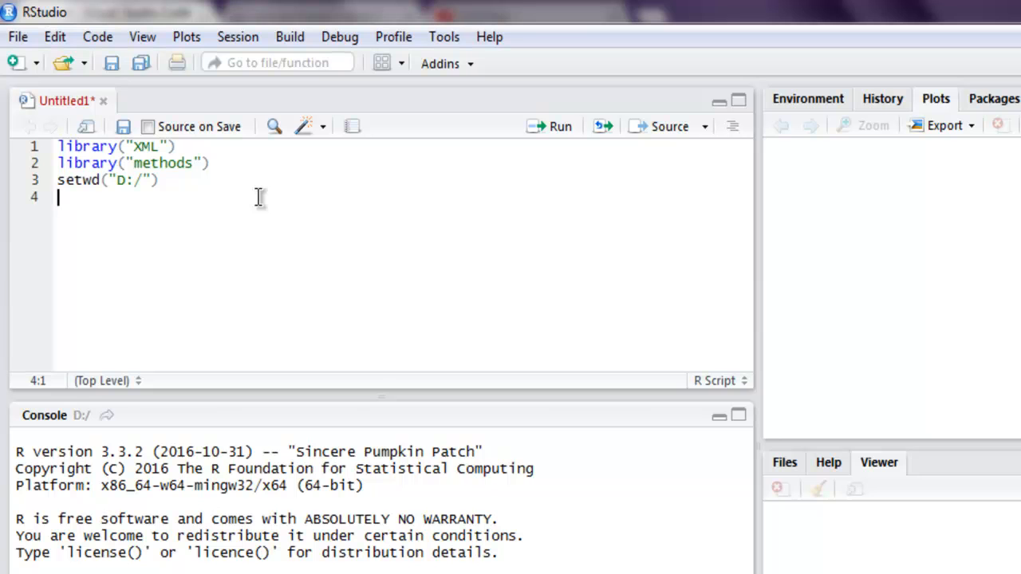
Add xmldata <- xmlToDataFrame("note.xml") and print(xmldata) lines to the script
{"action": "type", "text": "xmldata"}
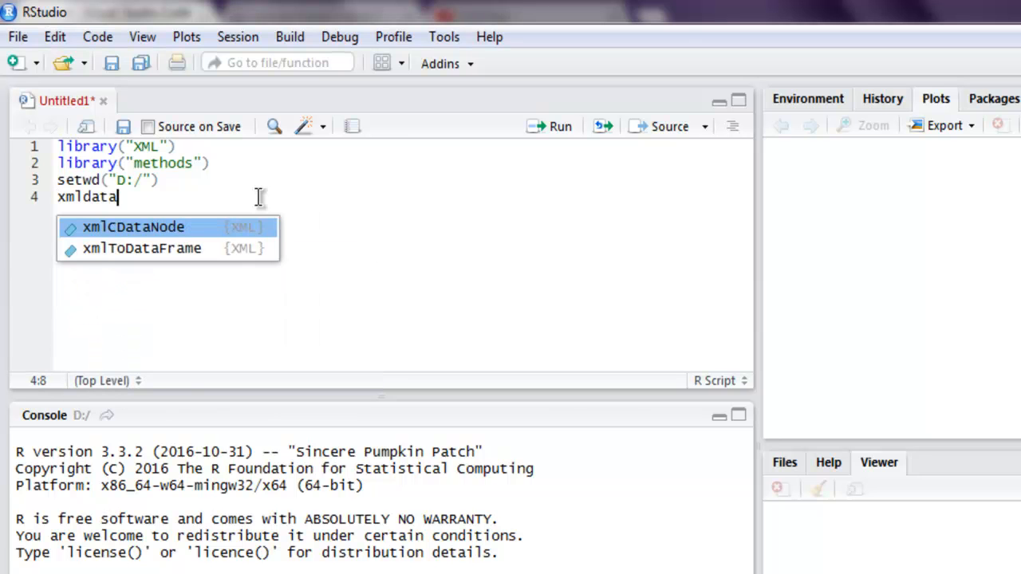
{"action": "type", "text": "<-"}
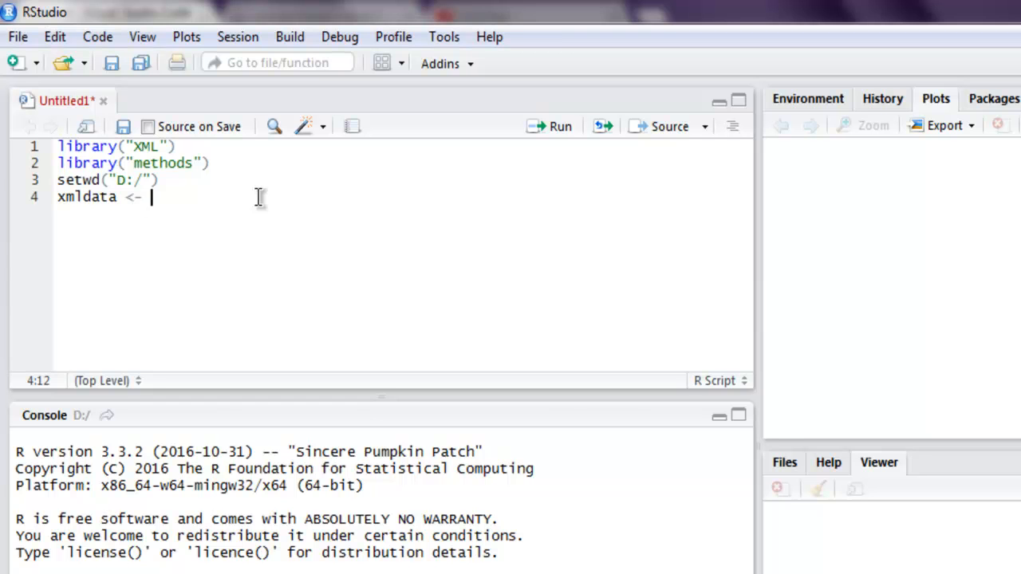
{"action": "type", "text": "xmlToDataFrame("}
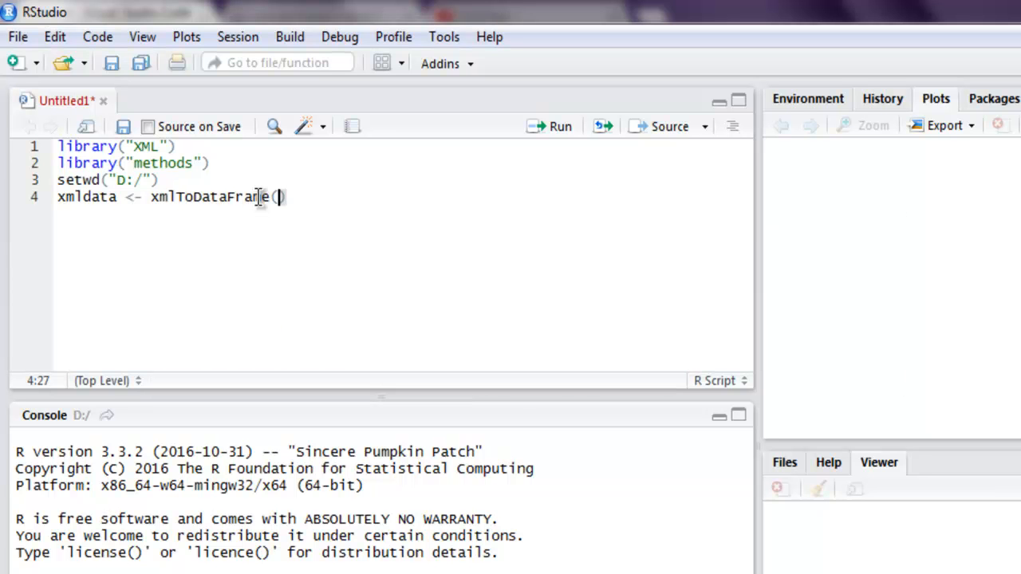
{"action": "type", "text": "\"\""}
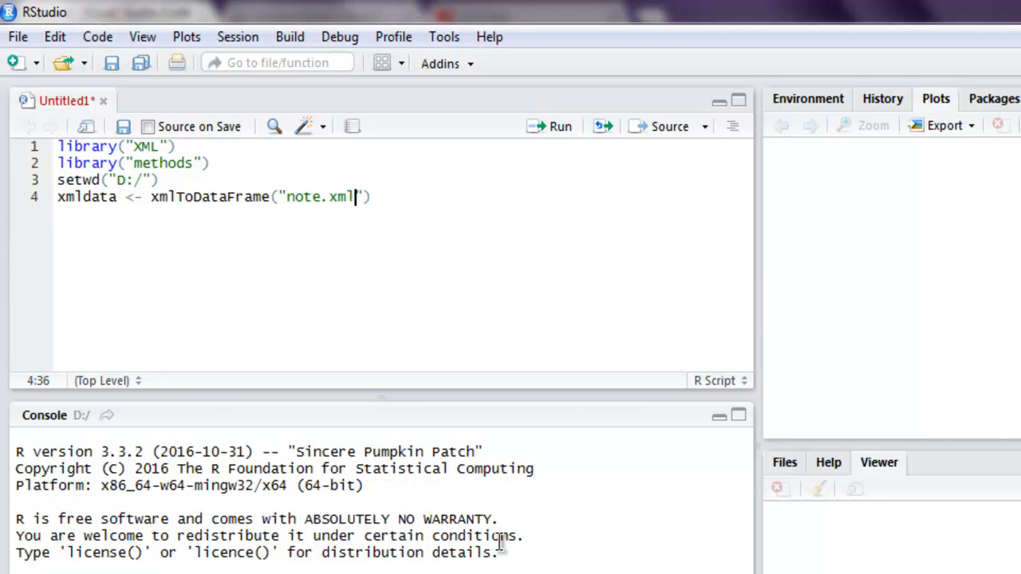
{"action": "key", "text": "Enter"}
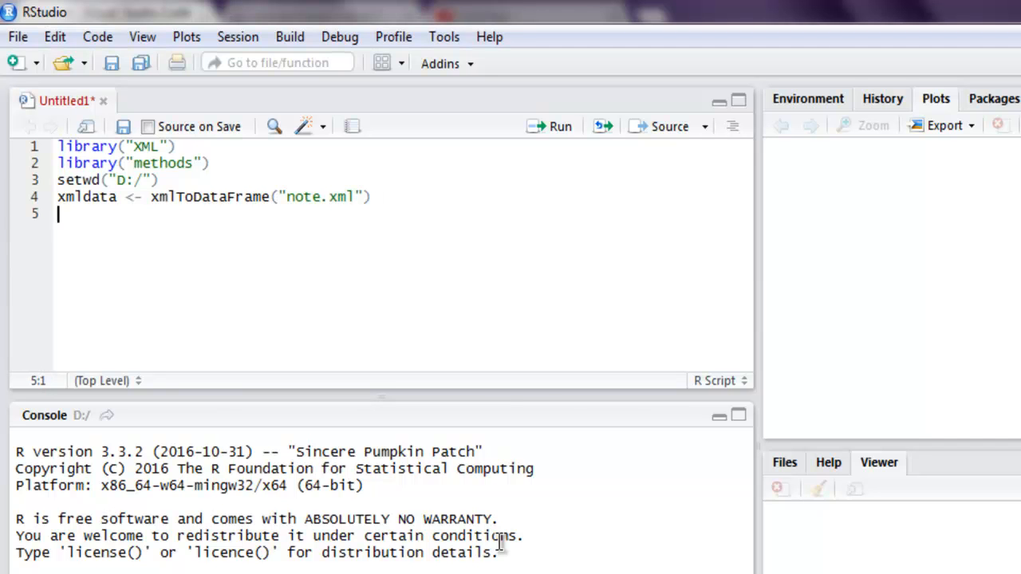
{"action": "type", "text": "print("}
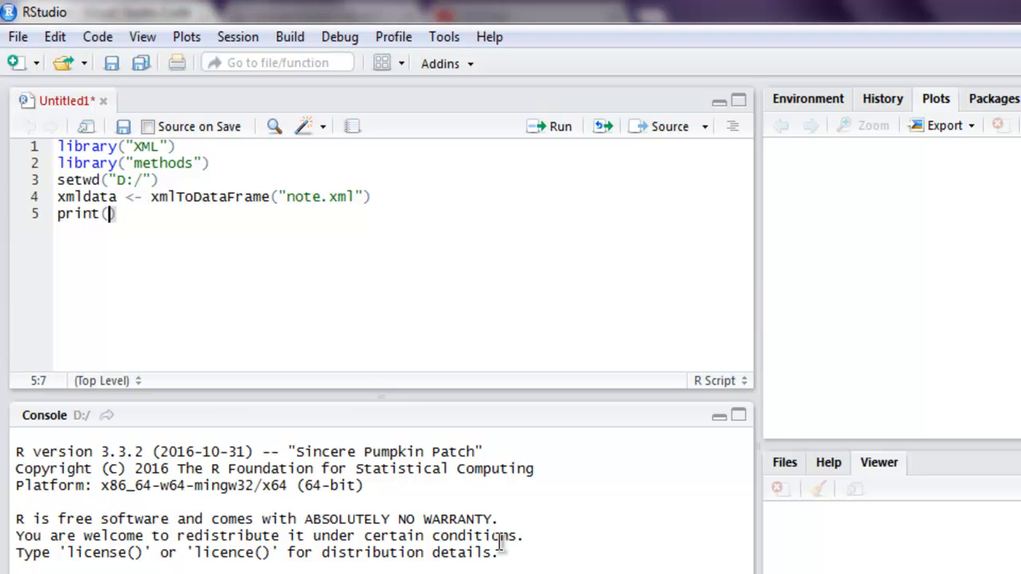
{"action": "type", "text": "xmldata"}
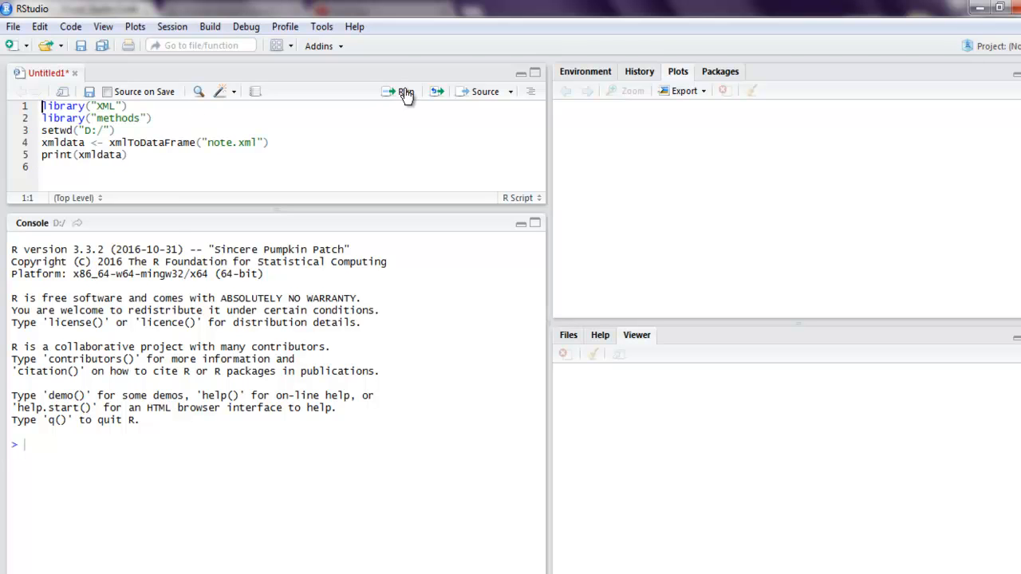
Run each script line so the console prints xmldata as a five-column employee data frame
{"action": "left_click", "coordinate": [401, 91]}
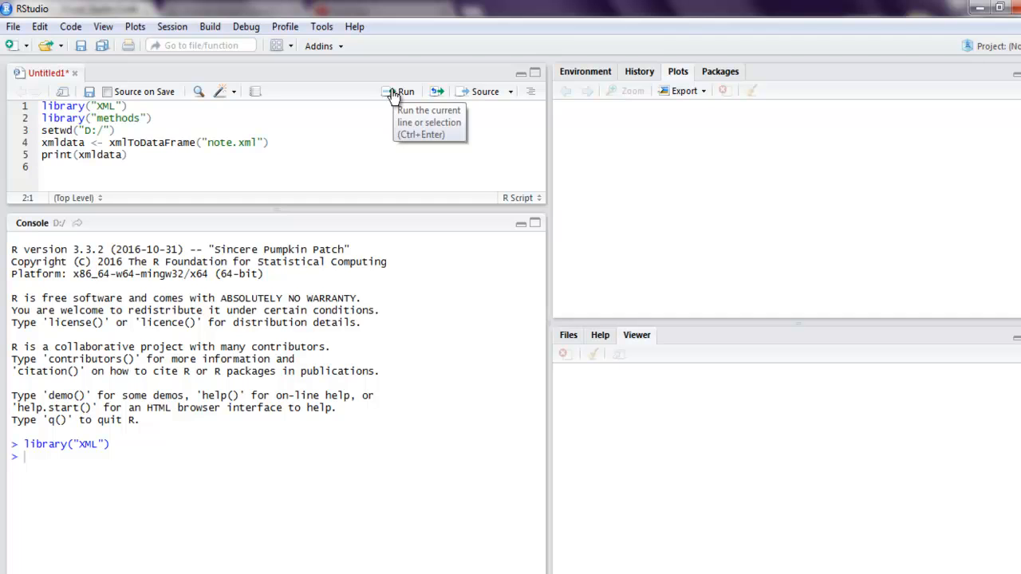
{"action": "left_click", "coordinate": [402, 90]}
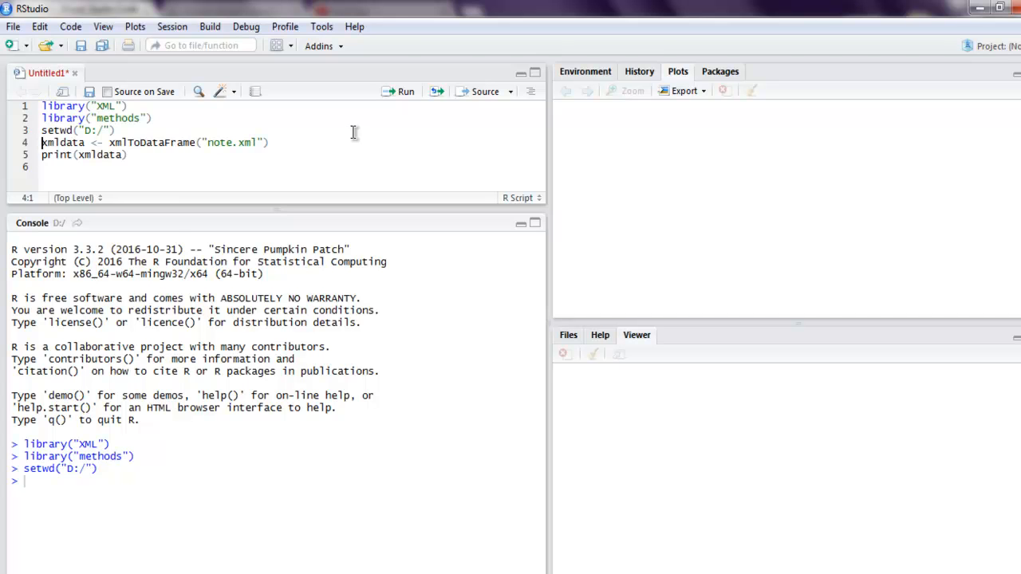
{"action": "mouse_move", "coordinate": [405, 91]}
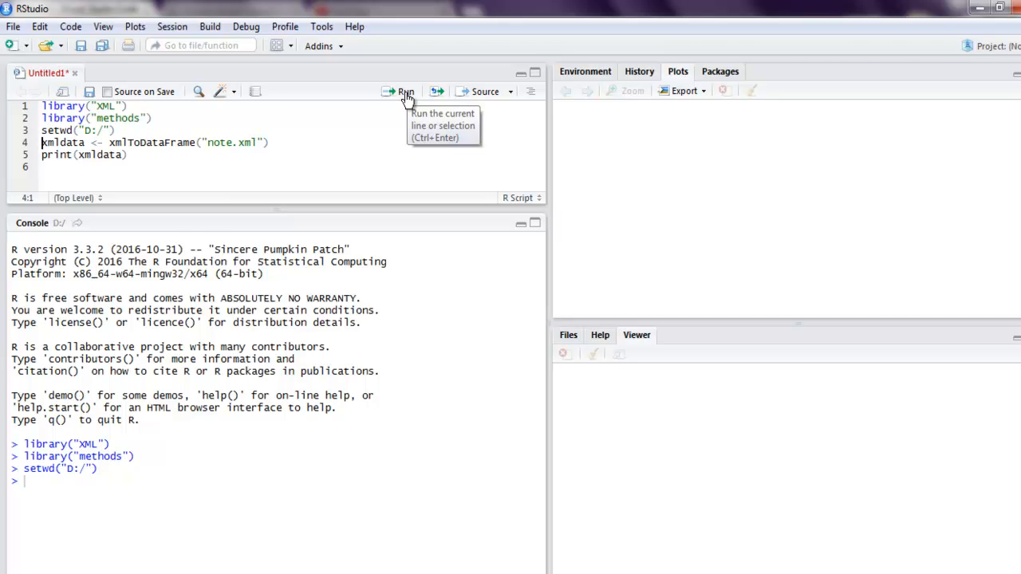
{"action": "left_click", "coordinate": [406, 91]}
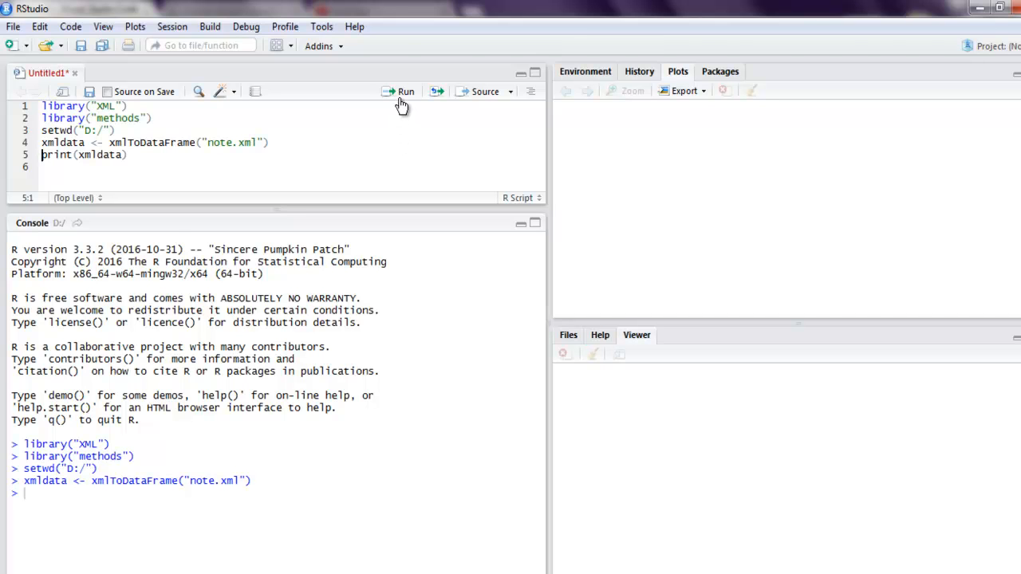
{"action": "left_click", "coordinate": [406, 91]}
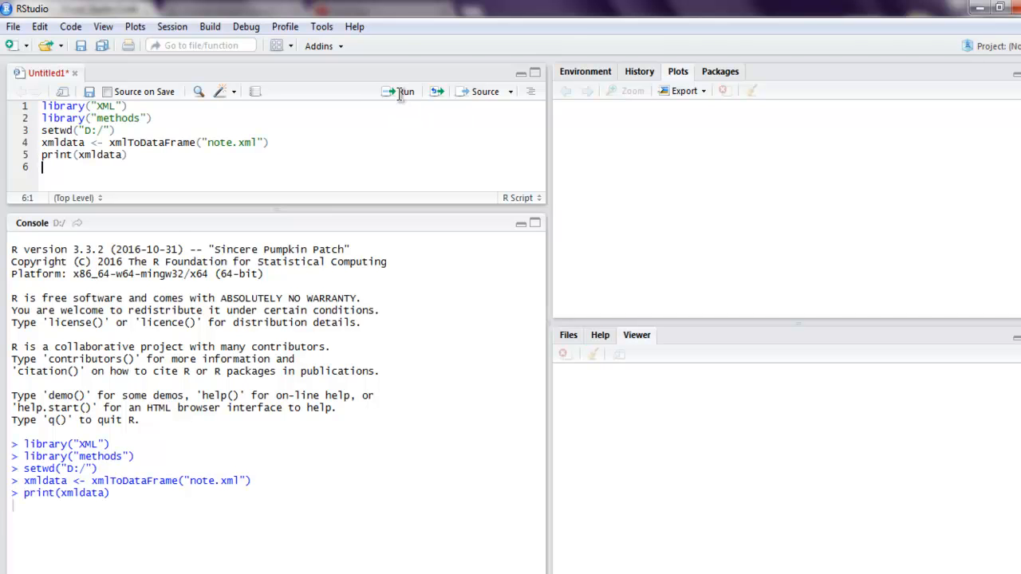
{"action": "left_click", "coordinate": [405, 91]}
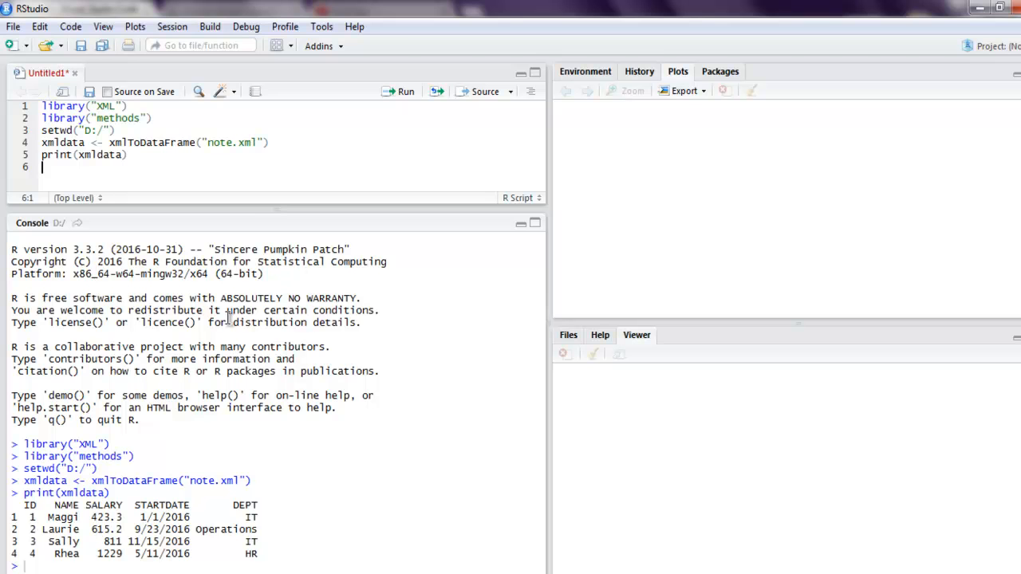